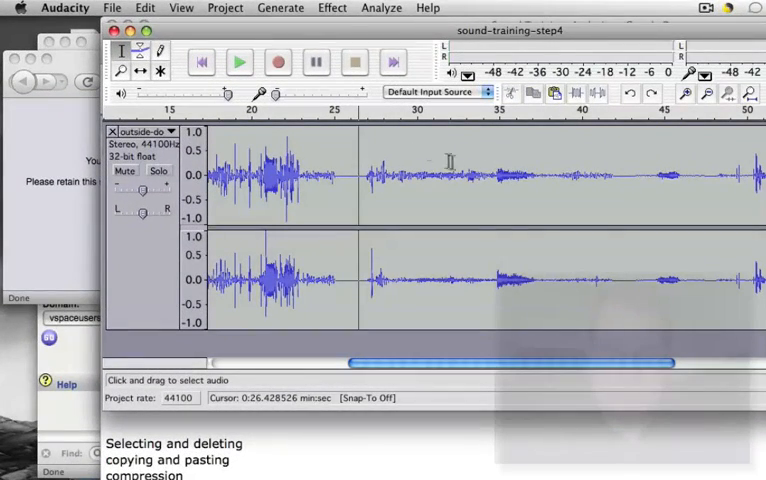
{"action": "mouse_move", "coordinate": [590, 192]}
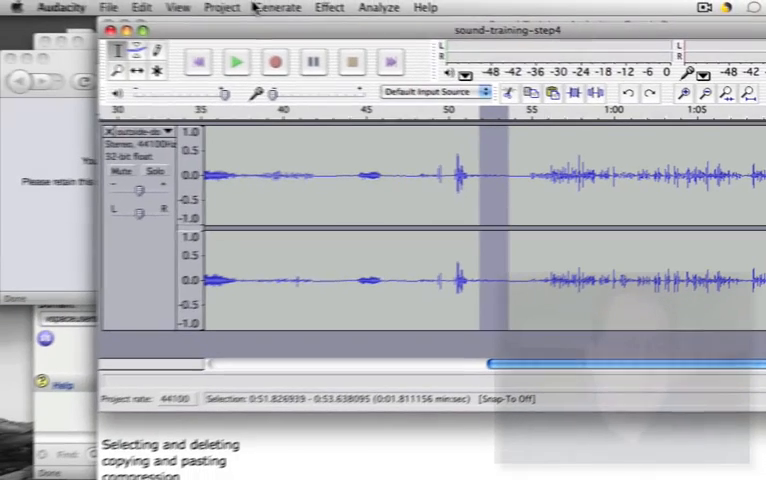
Capture a noise profile from the quiet stretch via Effect > Noise Removal.
{"action": "left_click", "coordinate": [336, 8]}
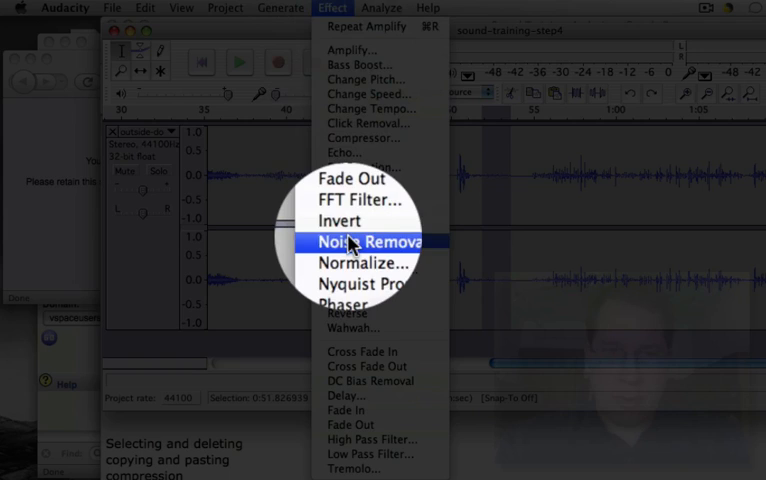
{"action": "left_click", "coordinate": [364, 240]}
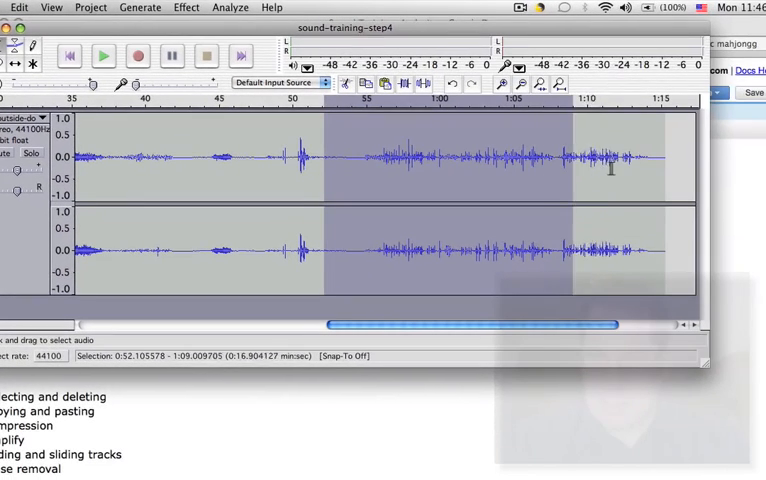
Select roughly 0:52 to 1:14 and remove noise from it using the captured profile.
{"action": "left_click_drag", "start_coordinate": [610, 180], "coordinate": [656, 180]}
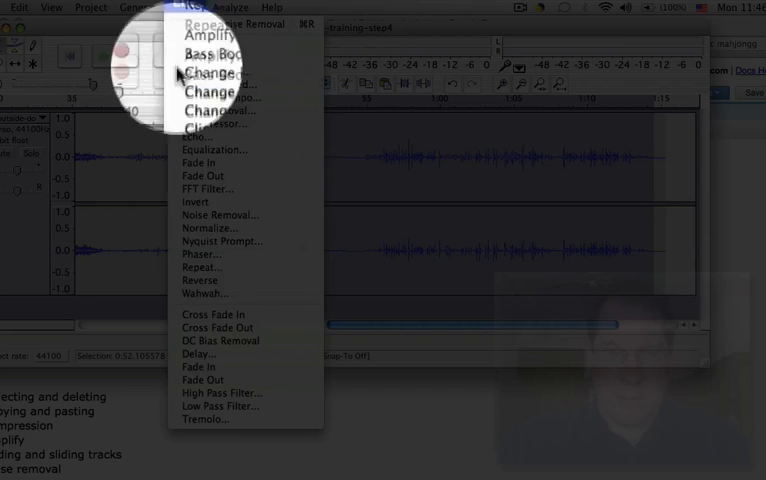
{"action": "mouse_move", "coordinate": [220, 216]}
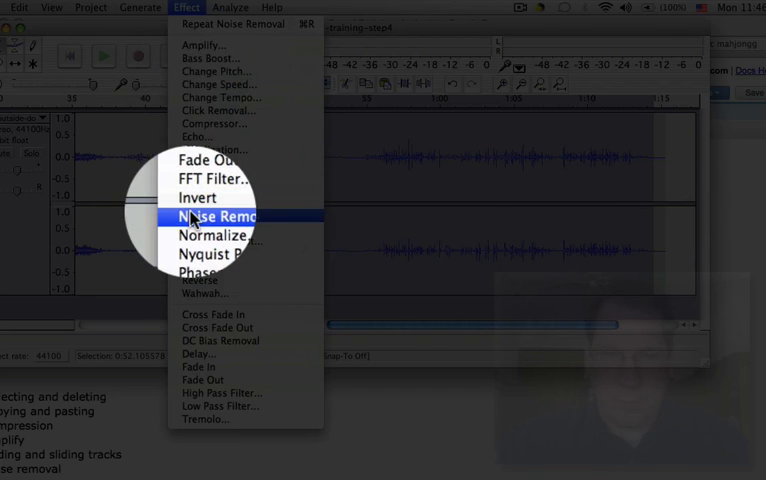
{"action": "left_click", "coordinate": [220, 216]}
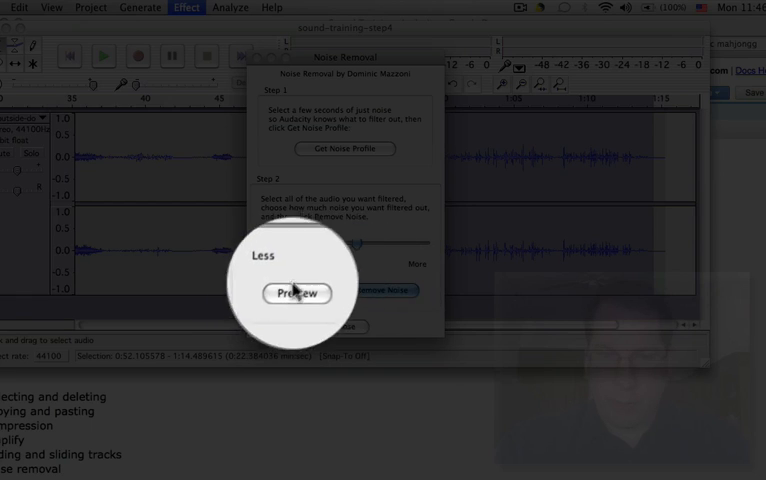
{"action": "left_click", "coordinate": [296, 292]}
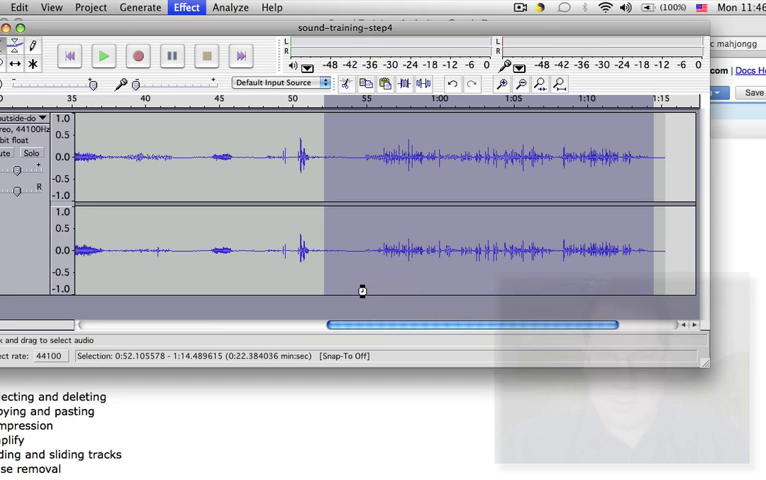